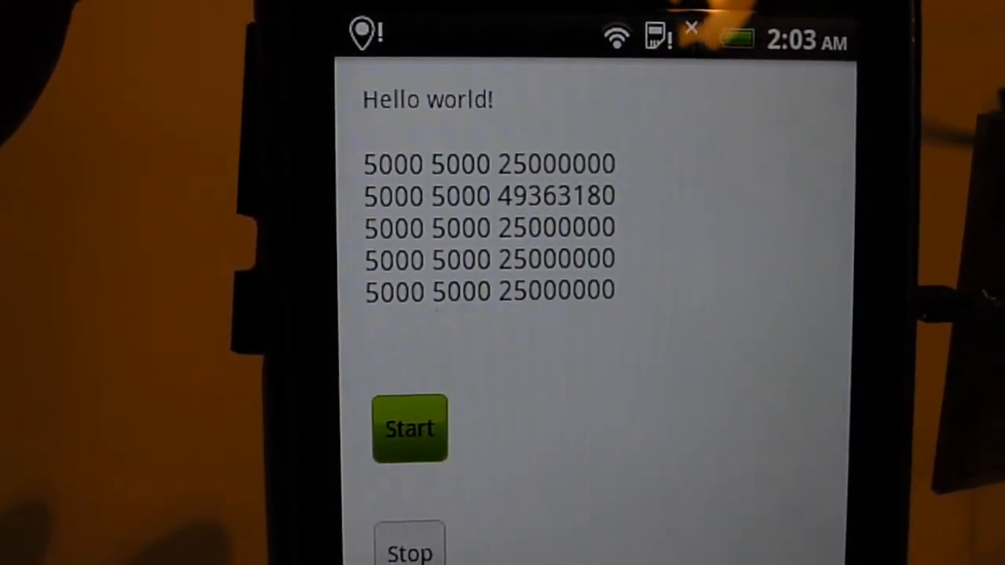
# Exit the test app to the HTC home screen
pyautogui.click(409, 429)
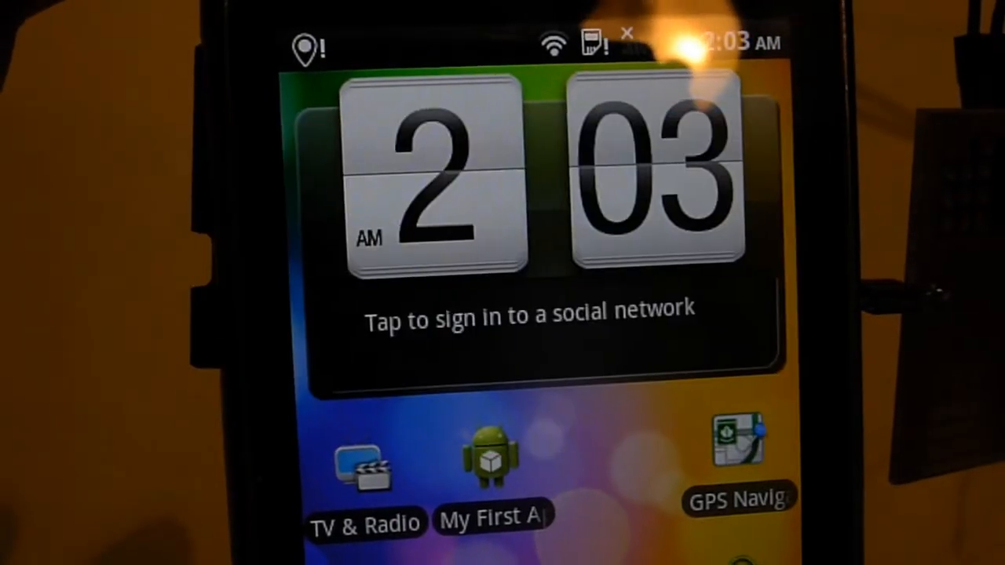
# Relaunch My First App and rerun the 5000×5000 multiplication test, getting 7272441 on line three
pyautogui.click(491, 463)
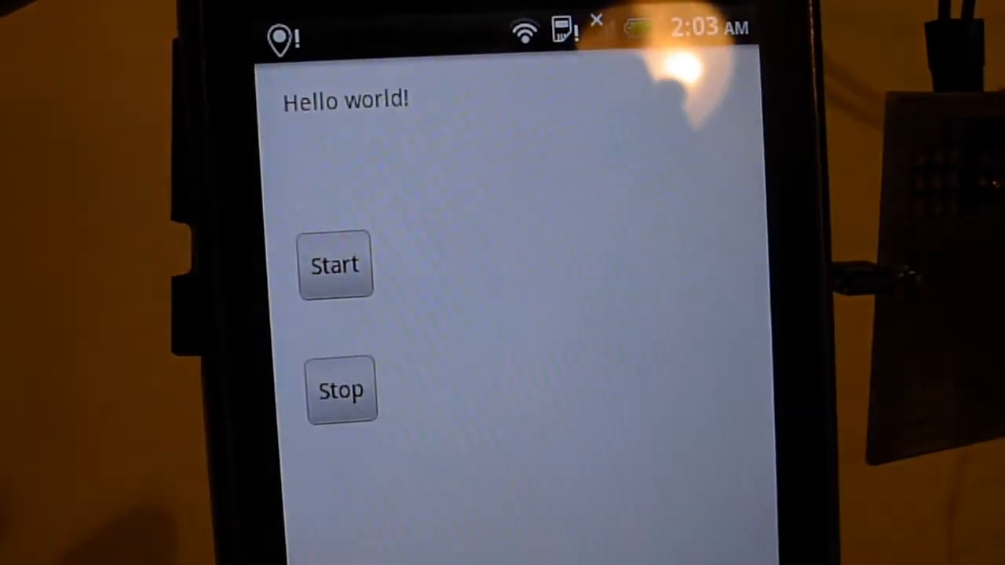
pyautogui.click(335, 264)
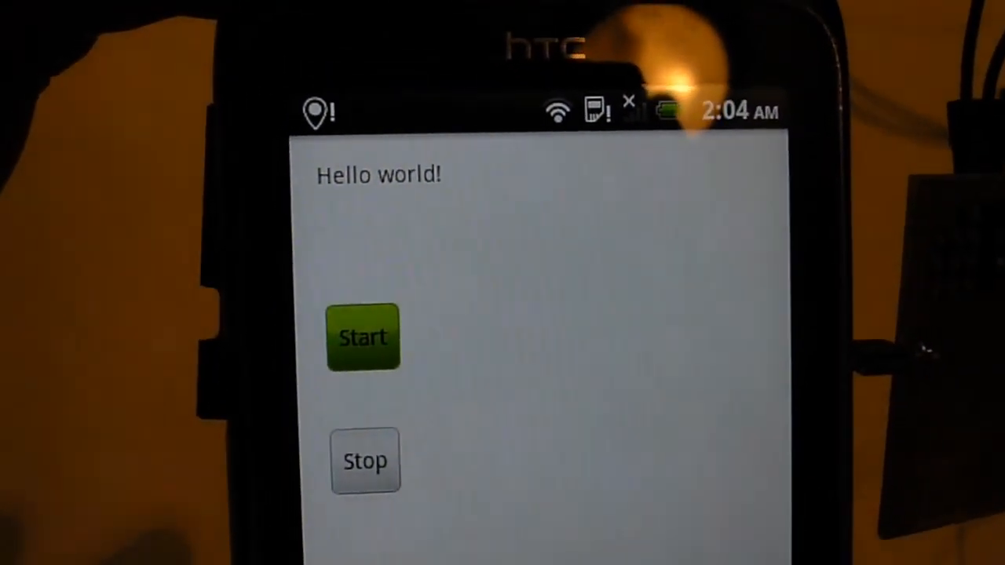
pyautogui.click(363, 337)
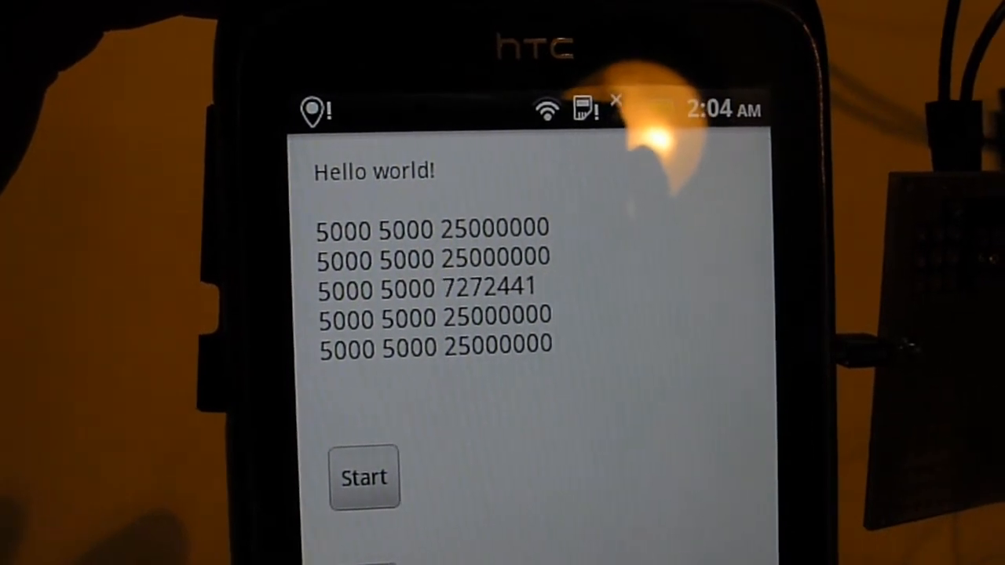
pyautogui.click(362, 477)
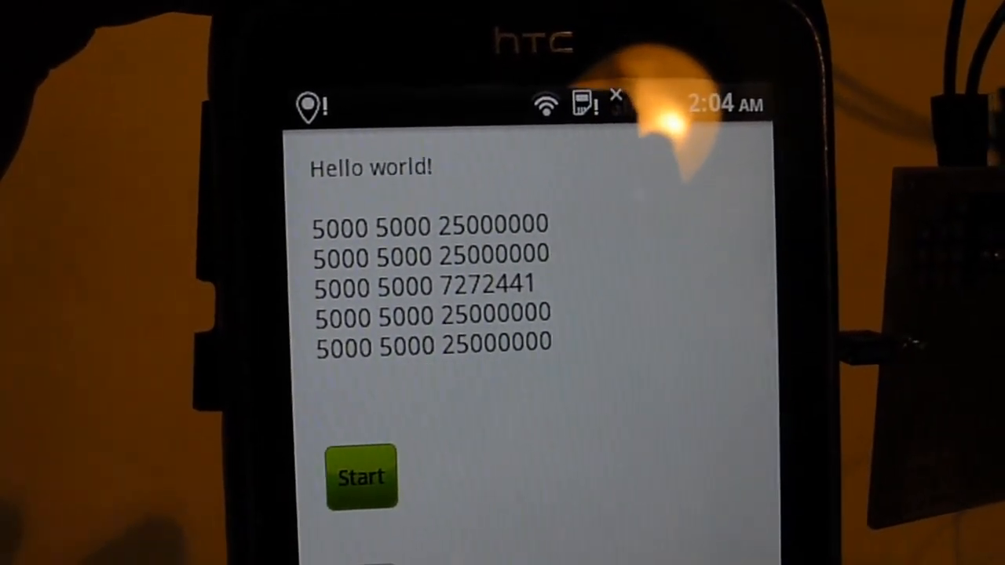